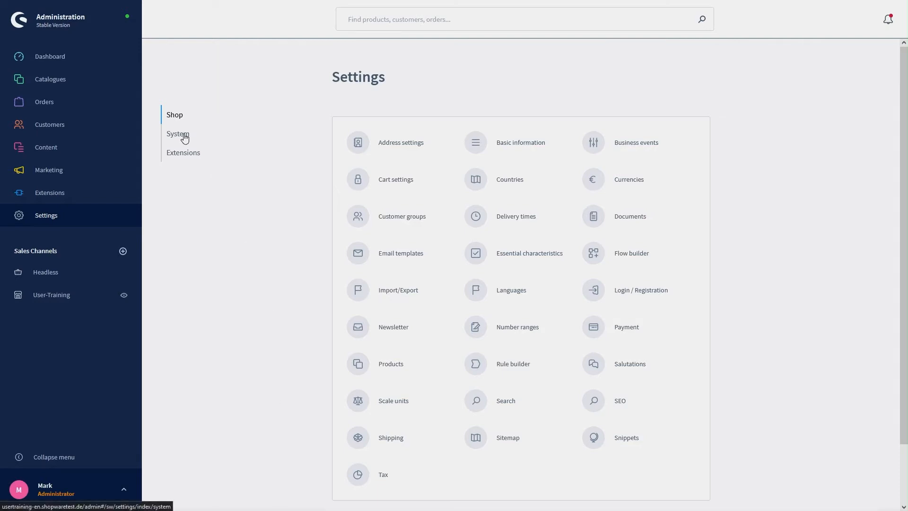
Show the System settings overview with Caches & Indexes, Integrations and Mailer
{"action": "left_click", "coordinate": [178, 133]}
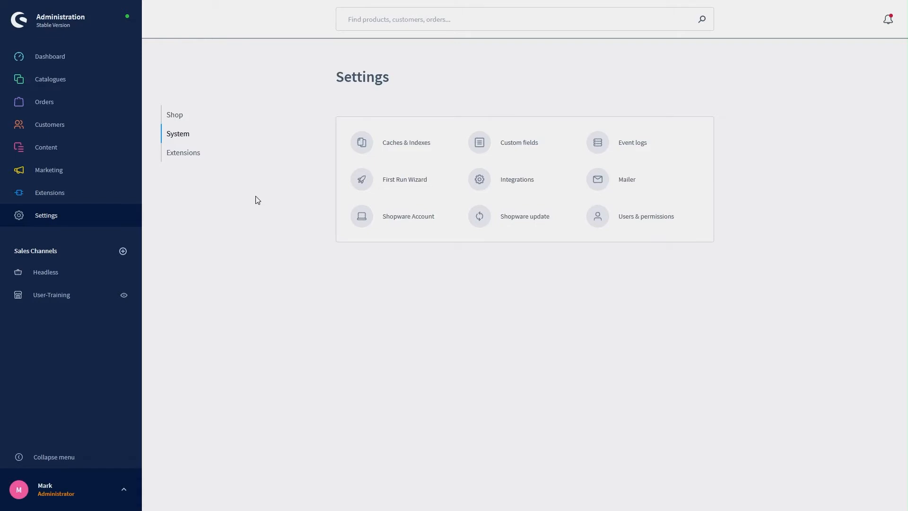
{"action": "mouse_move", "coordinate": [300, 192]}
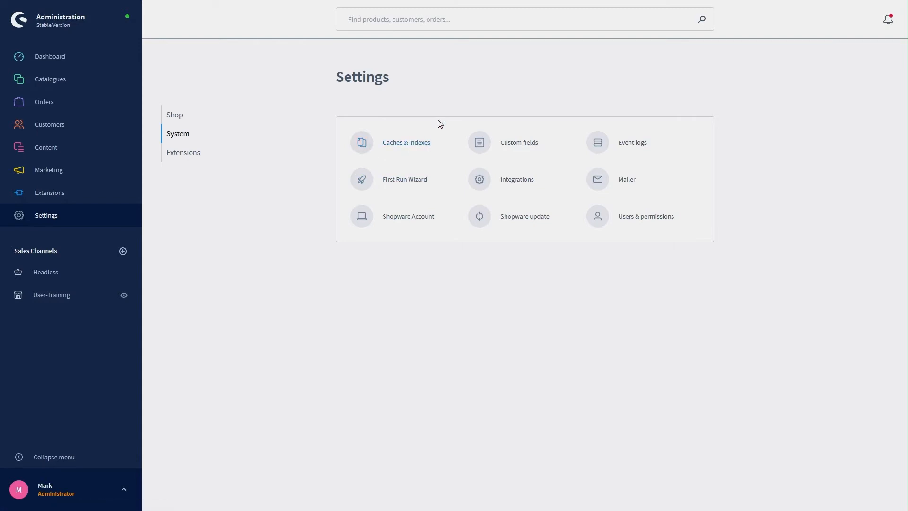
{"action": "mouse_move", "coordinate": [438, 124]}
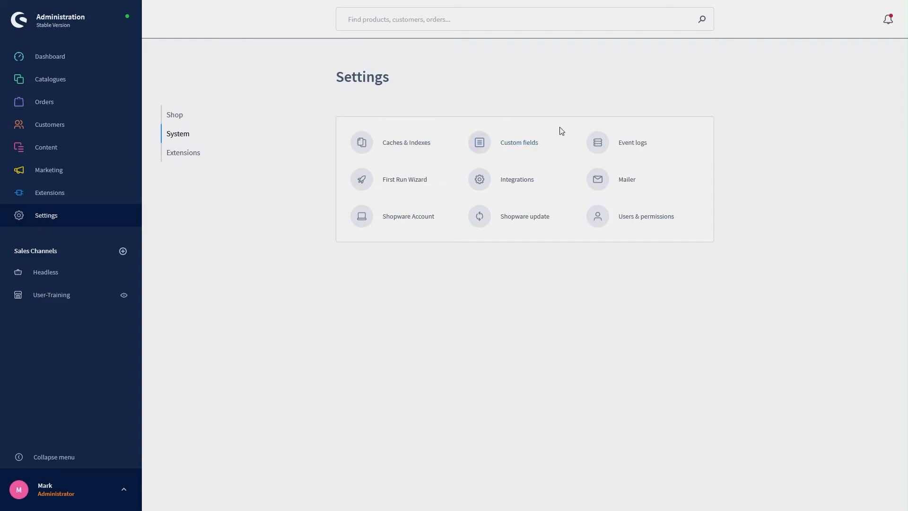
{"action": "mouse_move", "coordinate": [644, 129]}
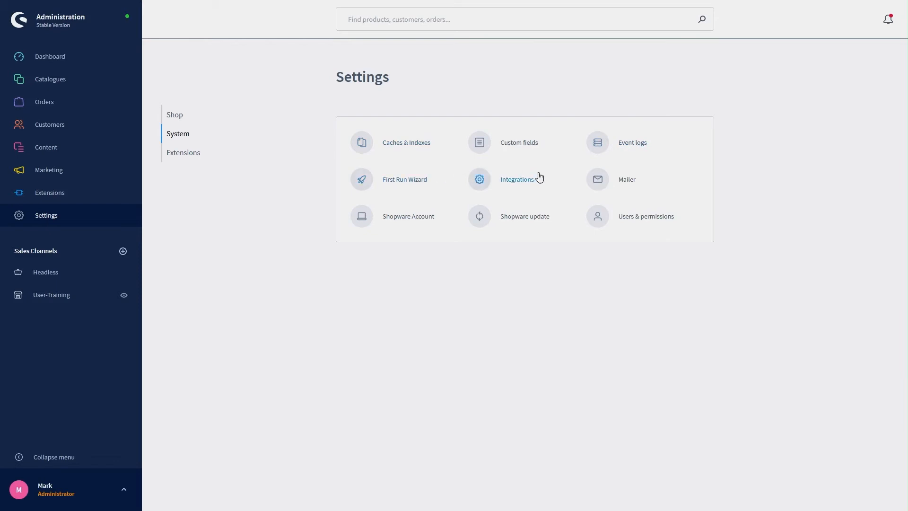
{"action": "mouse_move", "coordinate": [546, 168]}
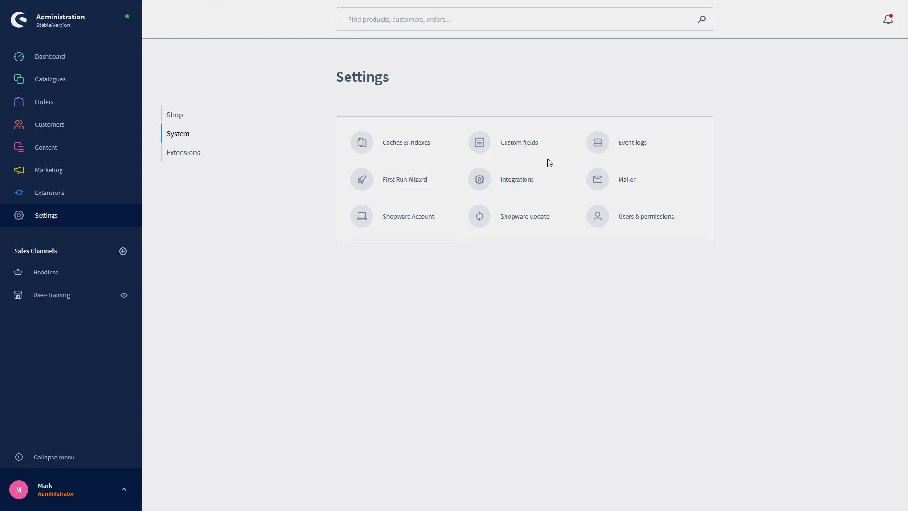
{"action": "mouse_move", "coordinate": [627, 179]}
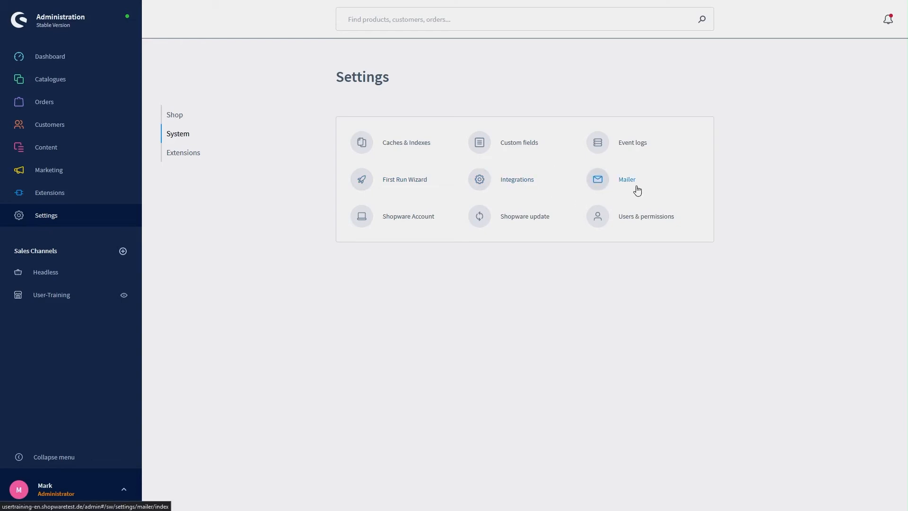
{"action": "mouse_move", "coordinate": [413, 219]}
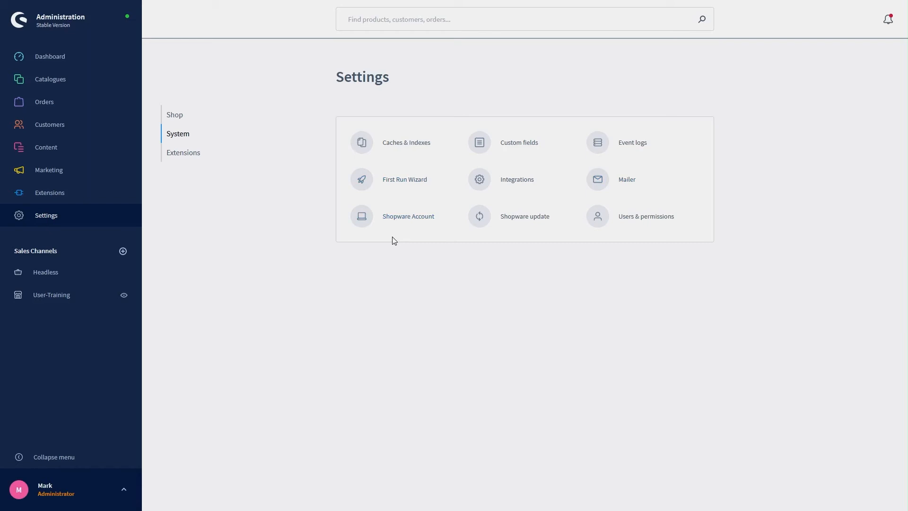
{"action": "mouse_move", "coordinate": [537, 236]}
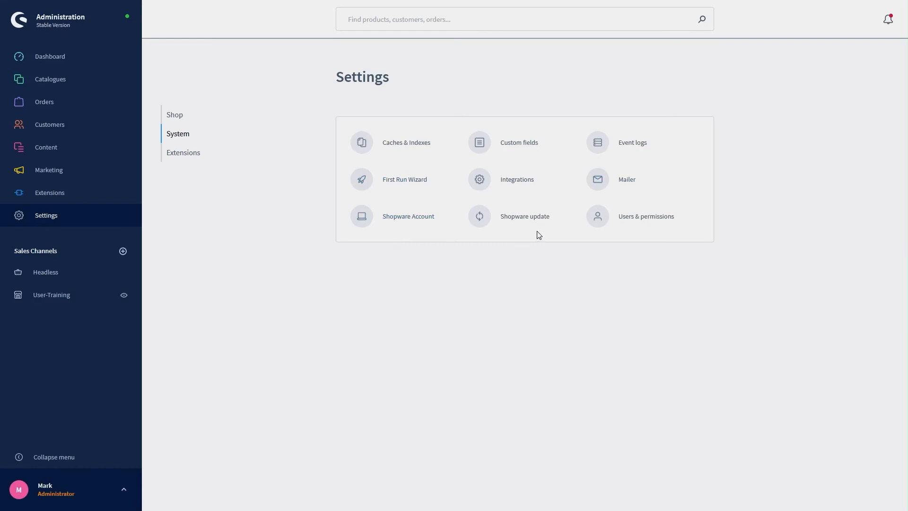
{"action": "mouse_move", "coordinate": [543, 239]}
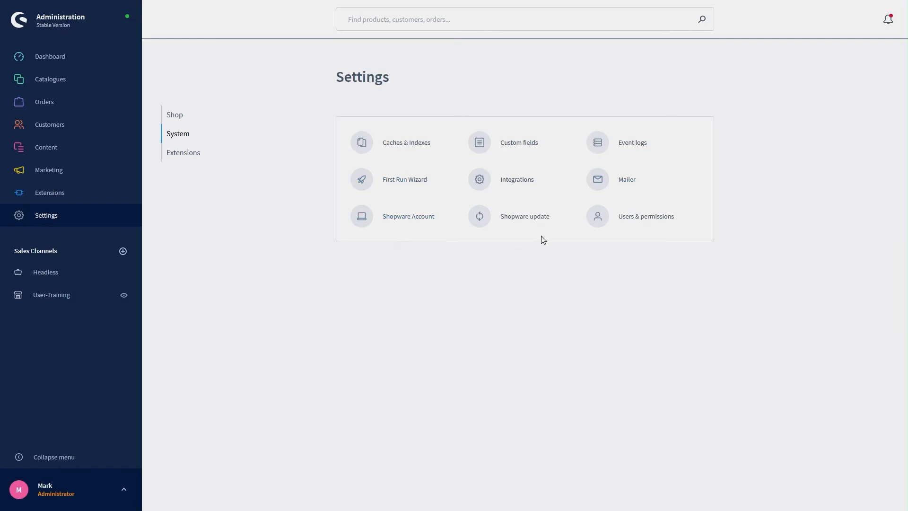
{"action": "mouse_move", "coordinate": [645, 216]}
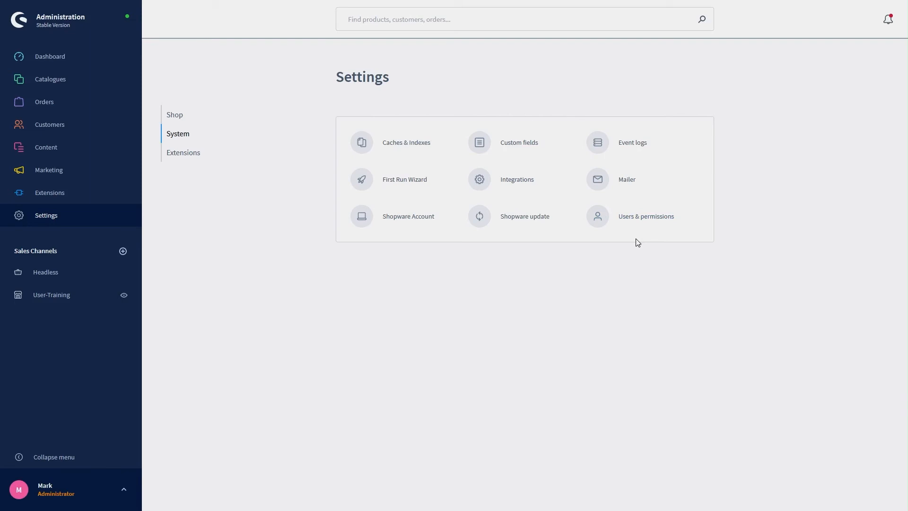
{"action": "mouse_move", "coordinate": [635, 250]}
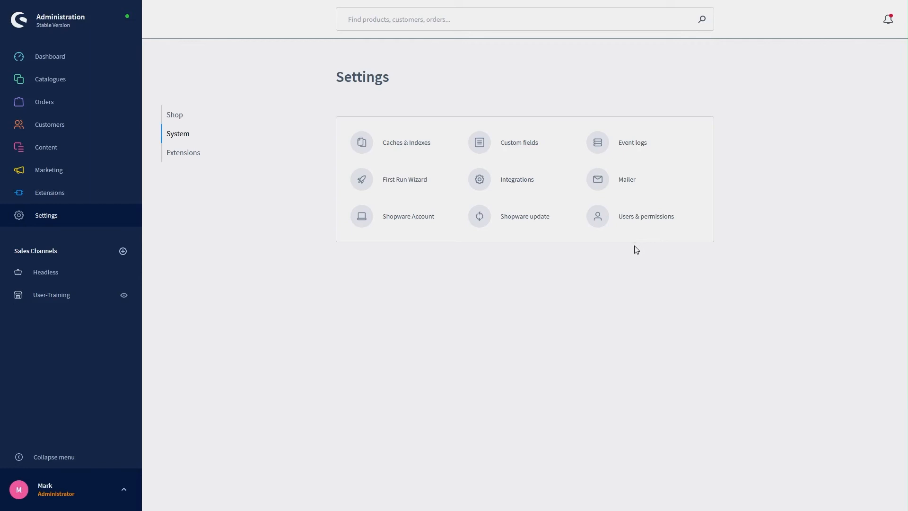
{"action": "mouse_move", "coordinate": [187, 152]}
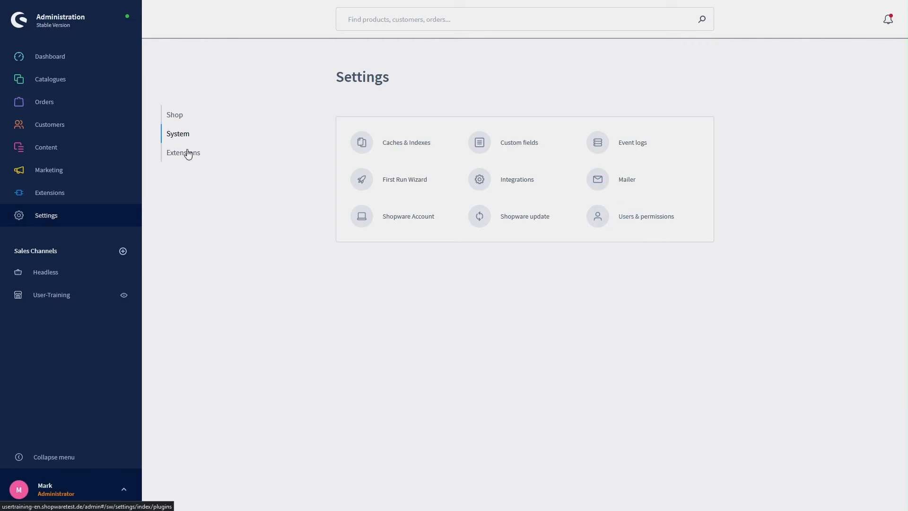
{"action": "left_click", "coordinate": [182, 152]}
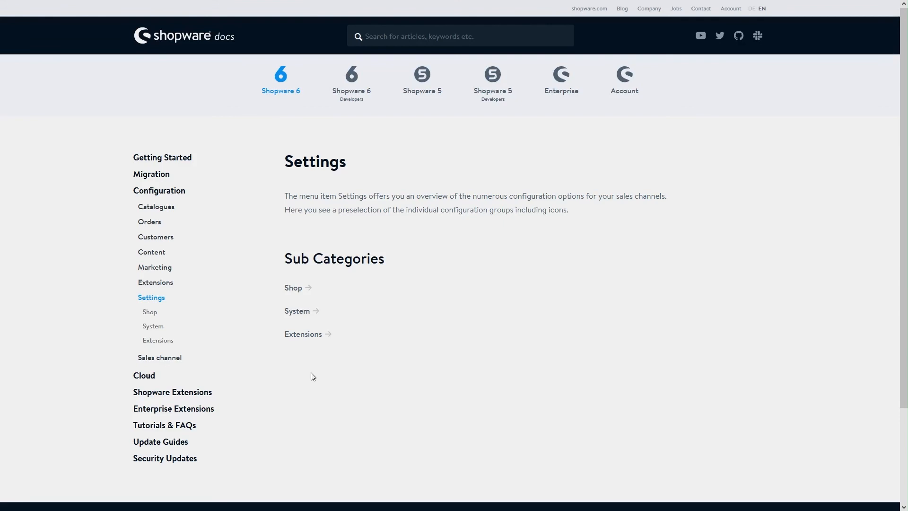
{"action": "mouse_move", "coordinate": [297, 310]}
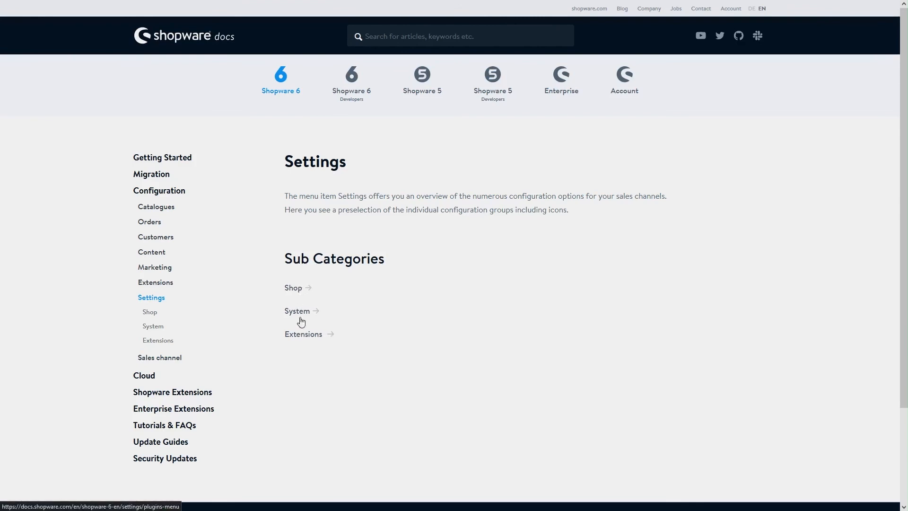
{"action": "mouse_move", "coordinate": [293, 288]}
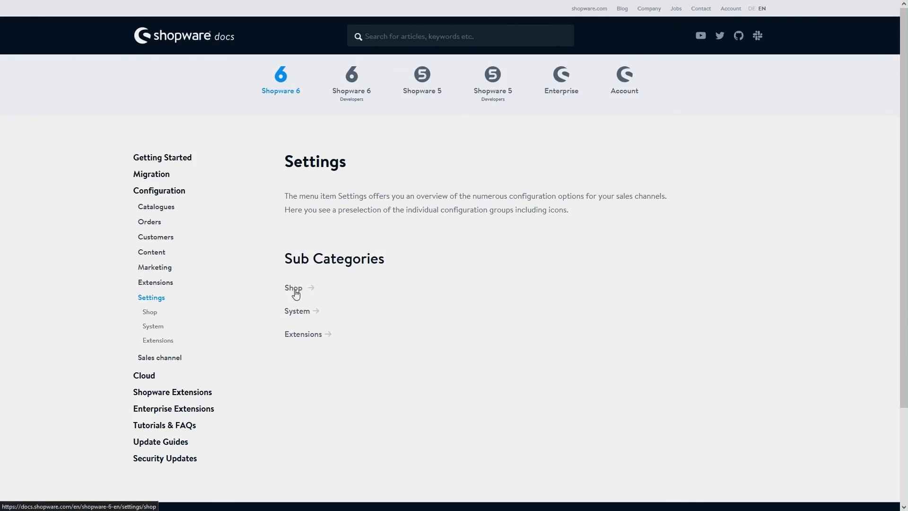
Open the Shop subcategory listing Address, Salutations, Documents and Countries articles
{"action": "left_click", "coordinate": [293, 287]}
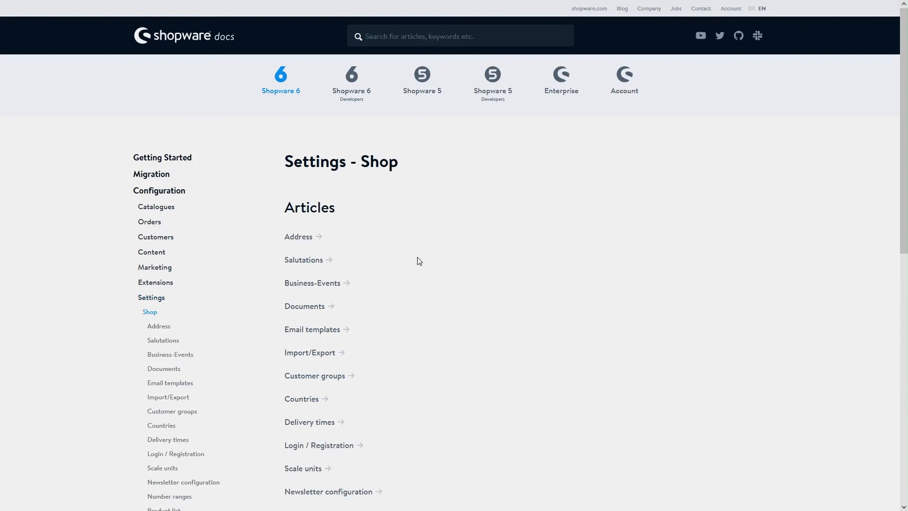